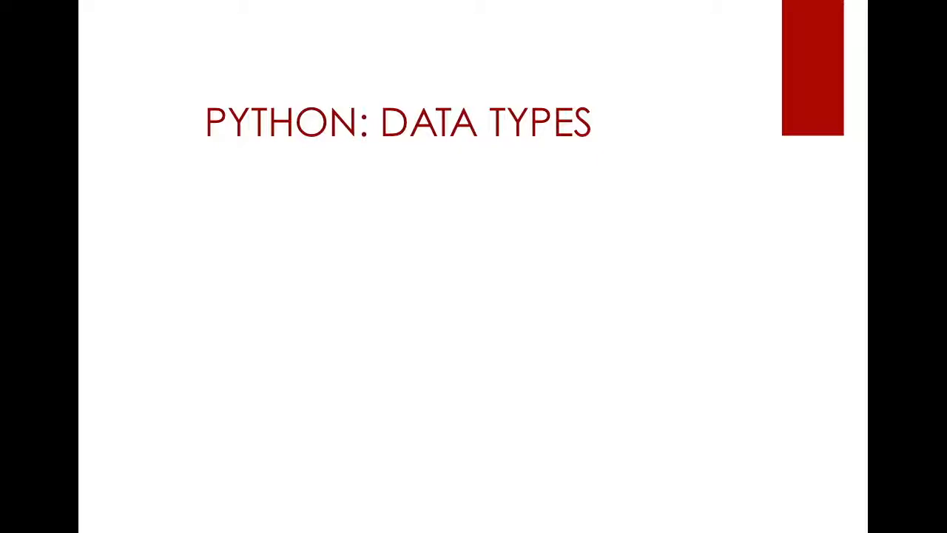
Advance the slideshow from the PYTHON: DATA TYPES title slide
key("Right")
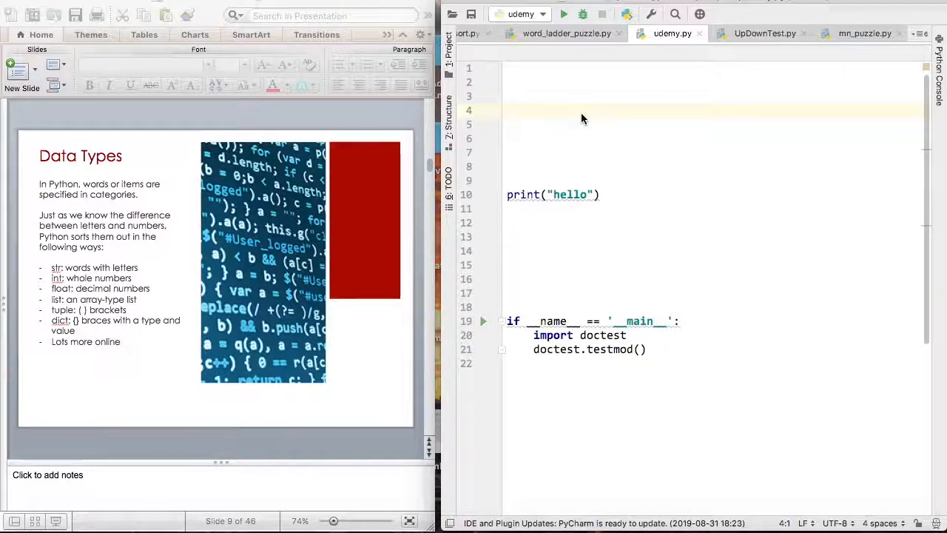
Write print("hello") on line 4 above the existing print statement
type("p")
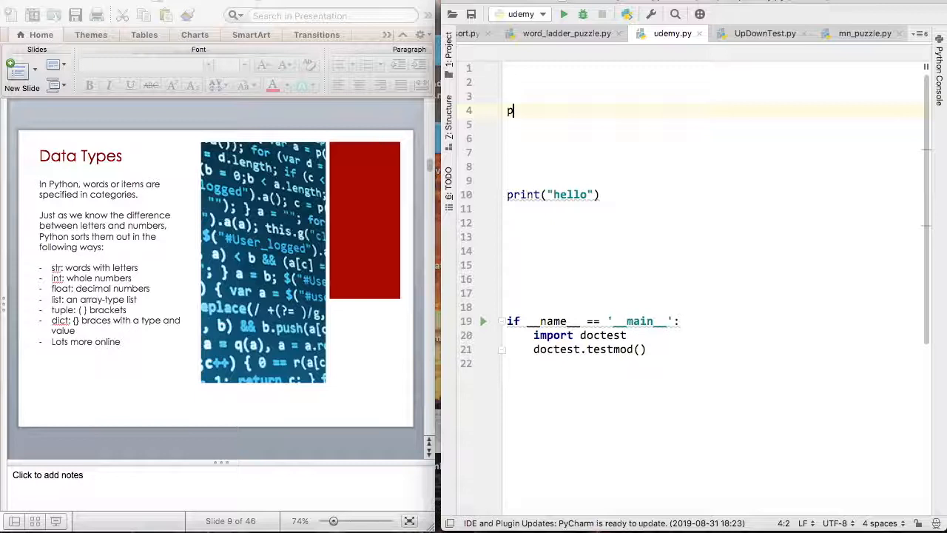
type("rint()")
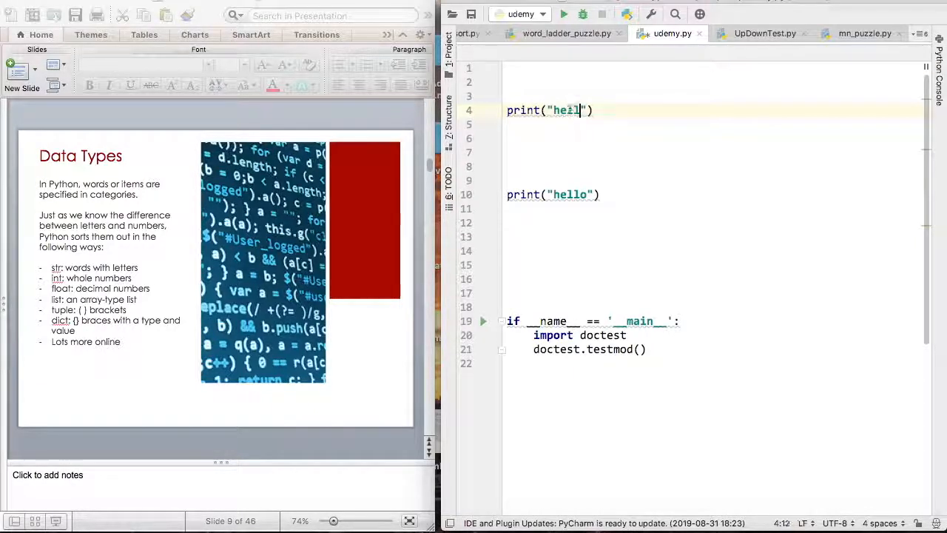
type("o")
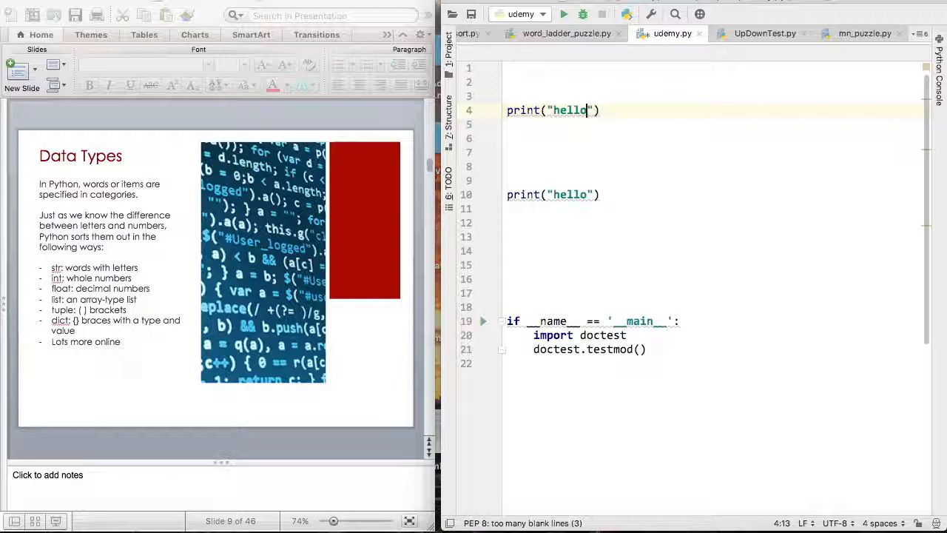
mouse_move(548, 104)
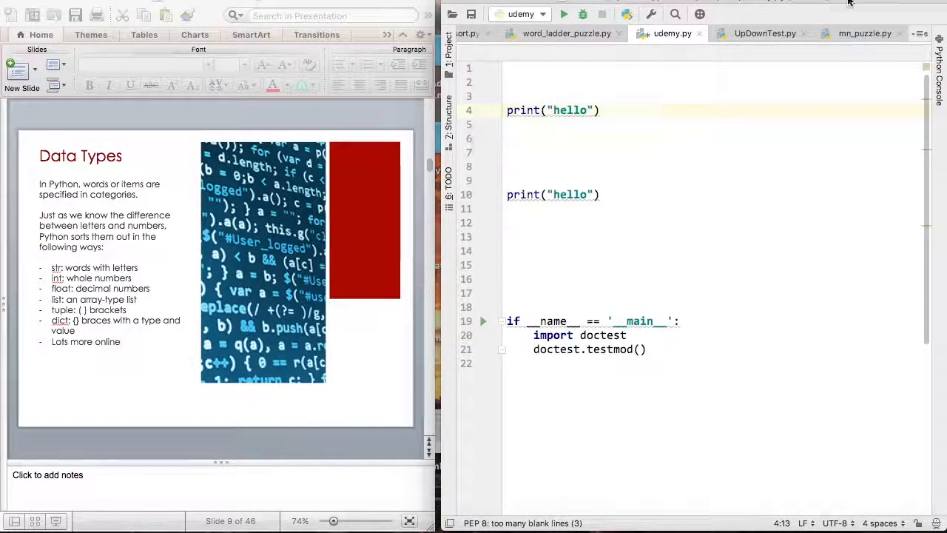
Run udemy.py so hello prints twice in the output pane
left_click(562, 14)
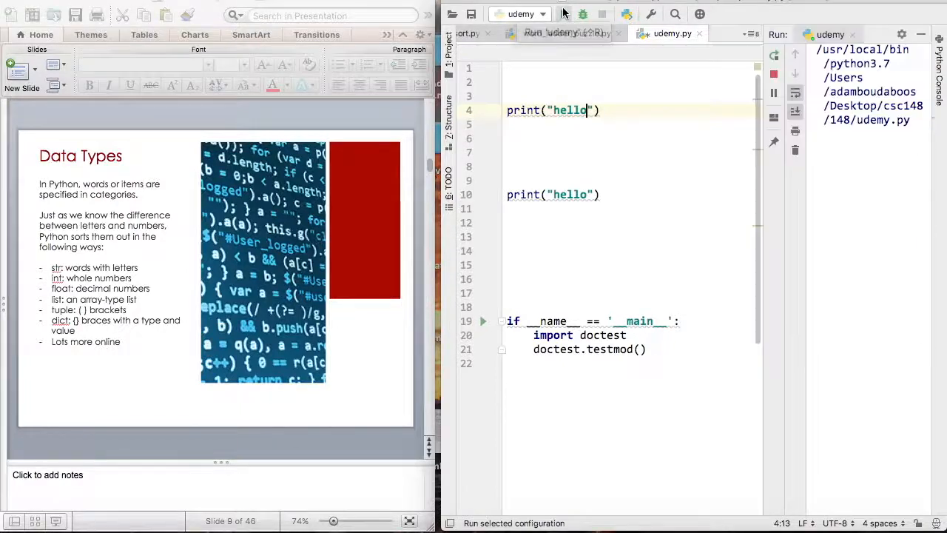
left_click(583, 13)
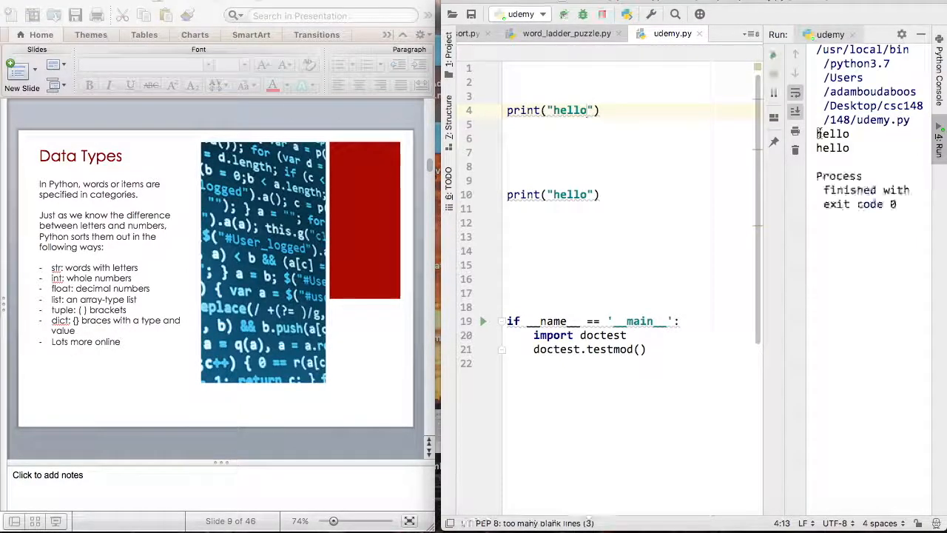
mouse_move(556, 194)
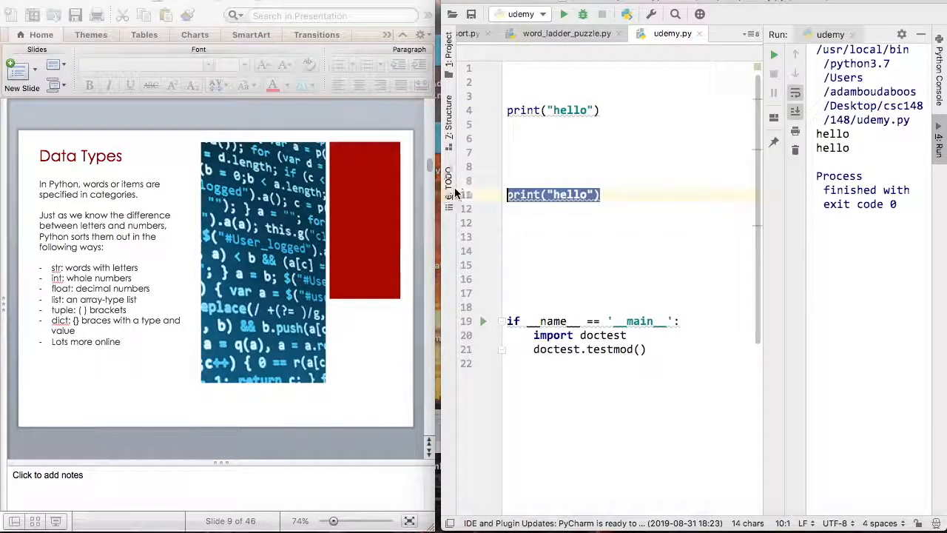
mouse_move(599, 110)
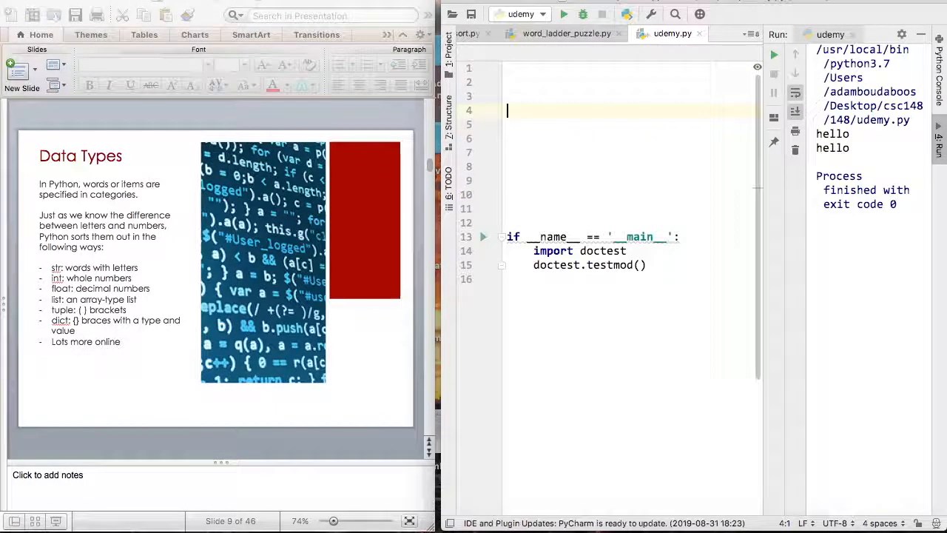
Write print(type("hello")), then change the argument to 3.0 so the run shows class 'float'
type("type(")
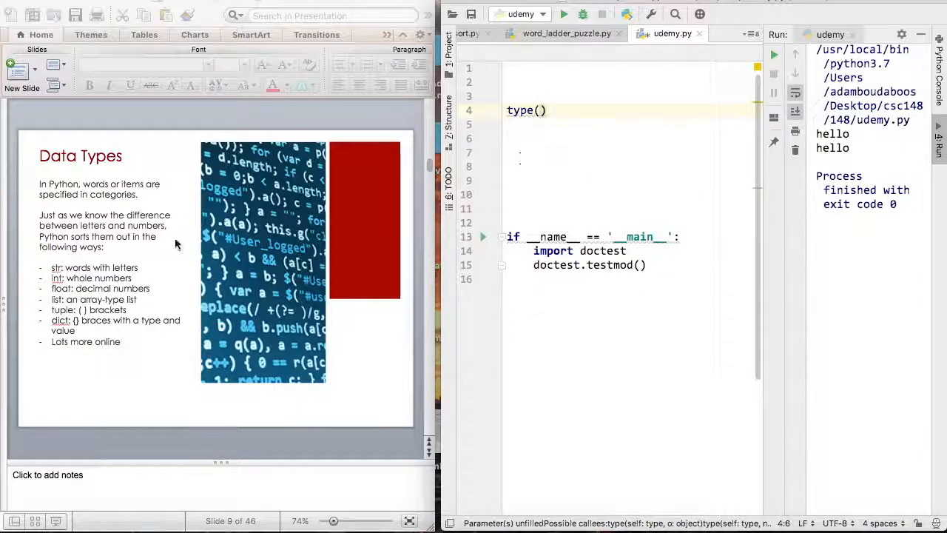
type("\"\"")
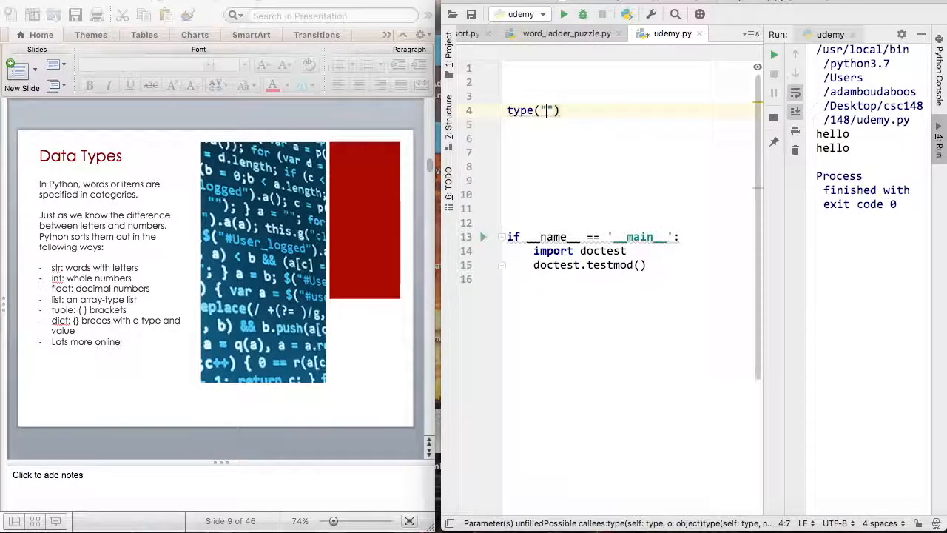
type("hello")
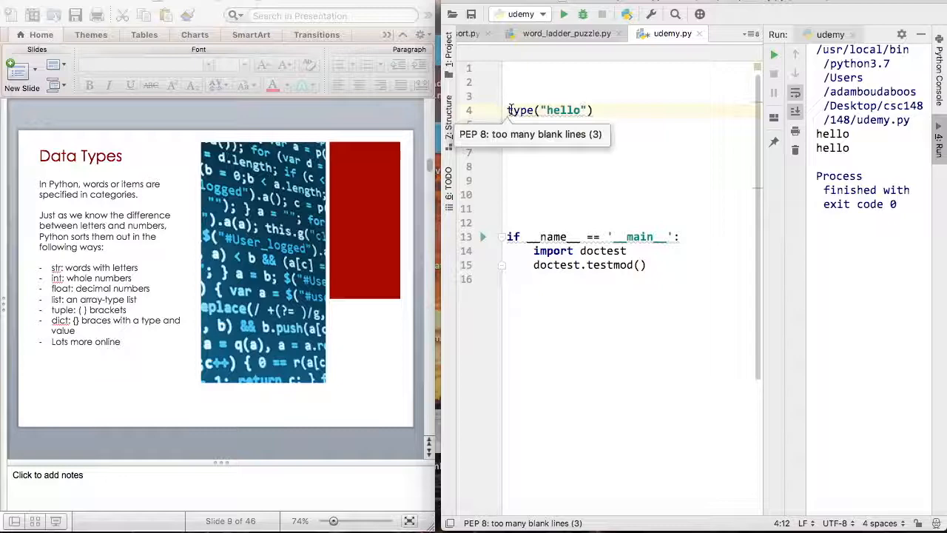
type("print(type(")
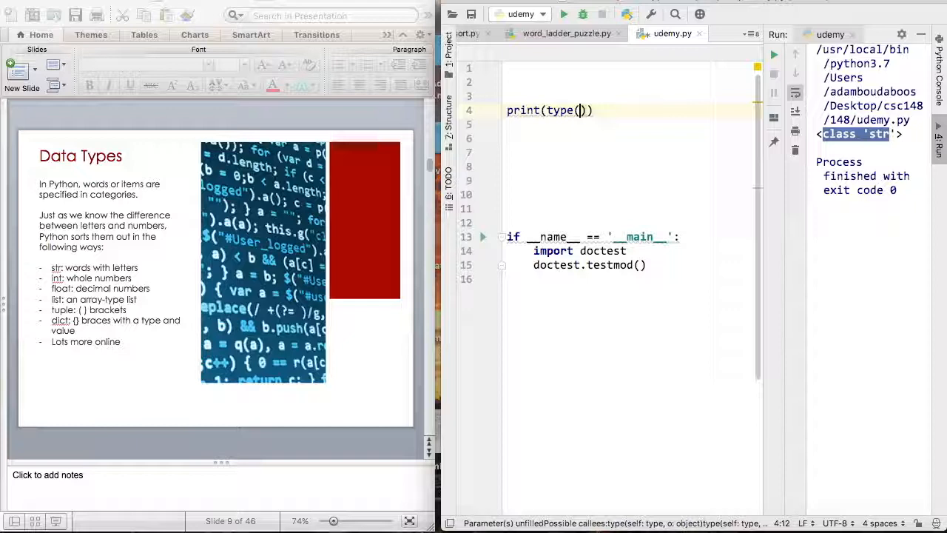
type("3.0")
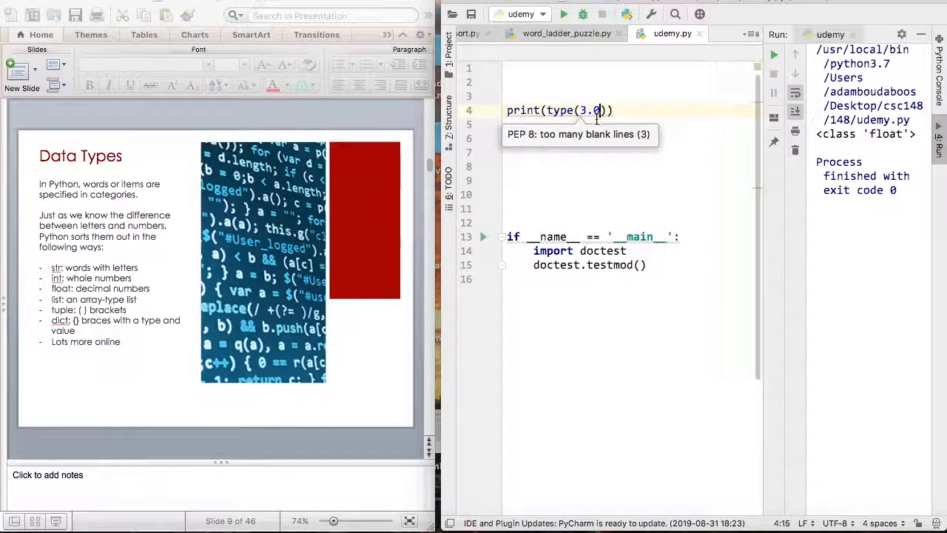
mouse_move(37, 394)
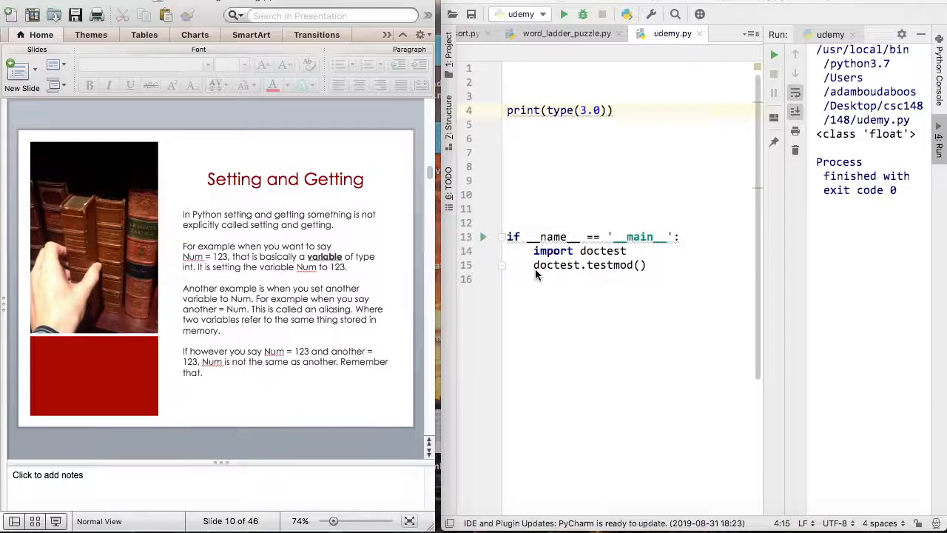
Replace the type-printing line with the assignment statement = 123
double_click(591, 109)
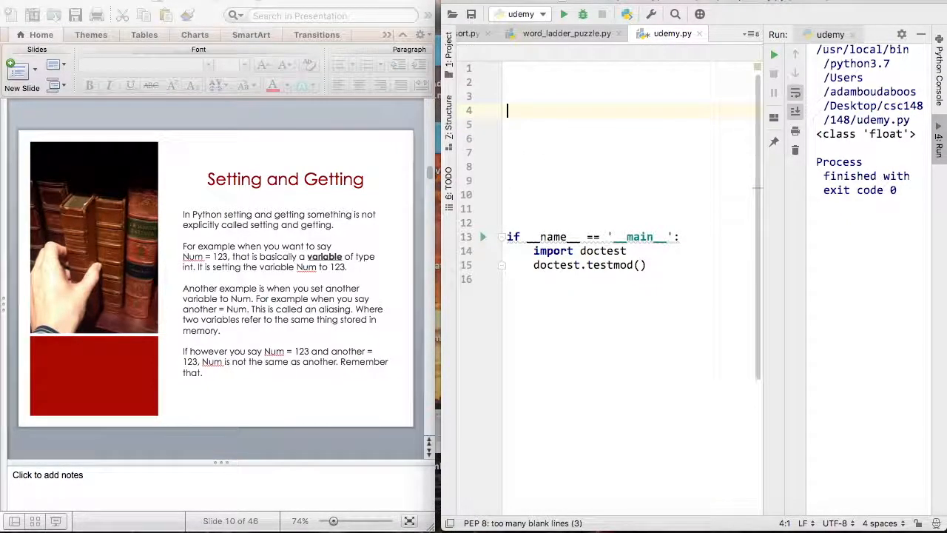
type("statement =")
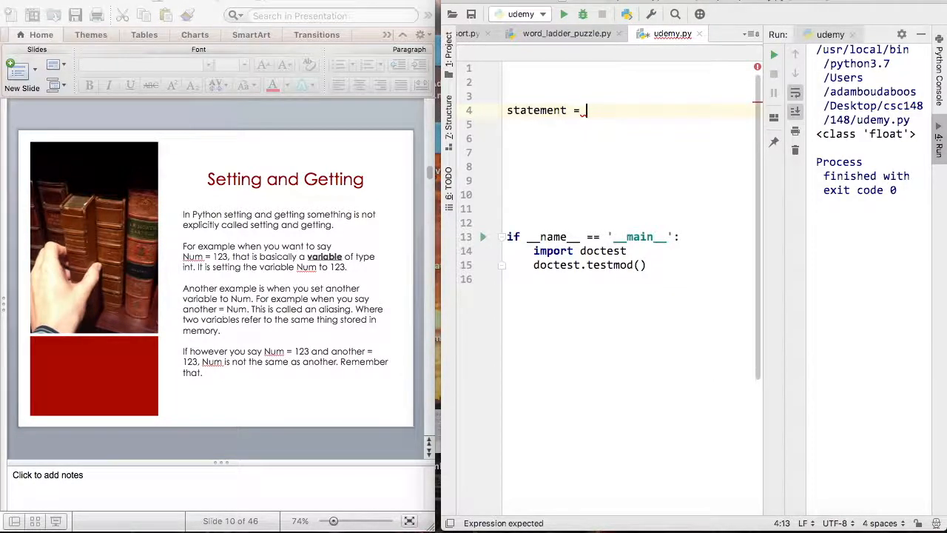
type("123")
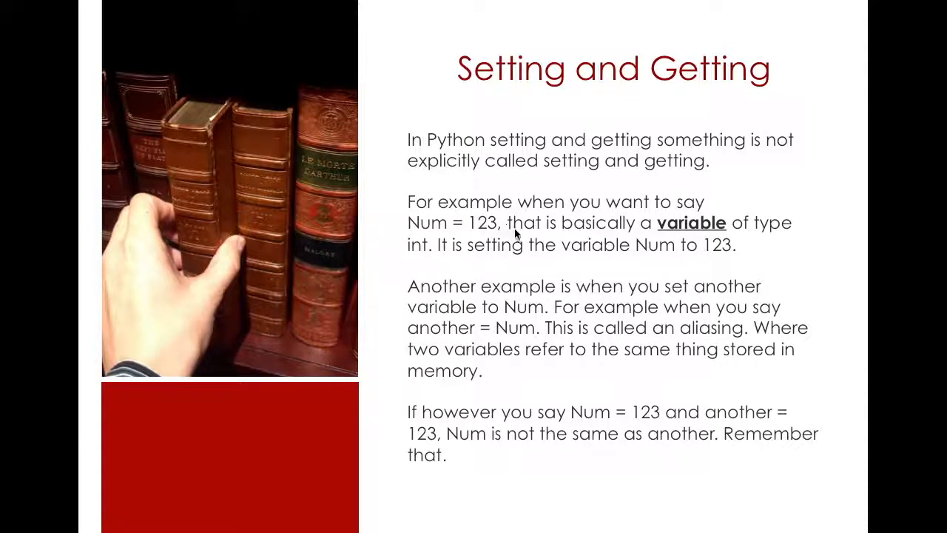
mouse_move(565, 309)
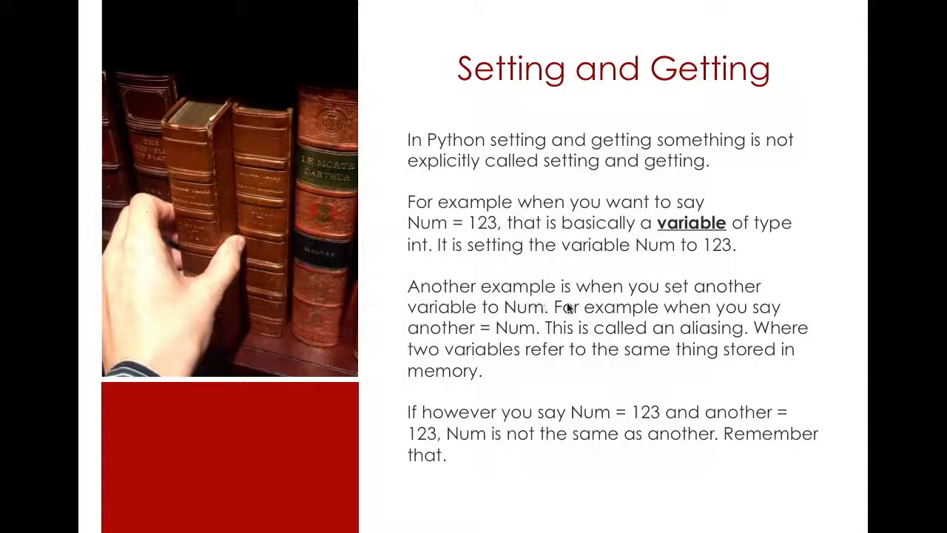
mouse_move(555, 354)
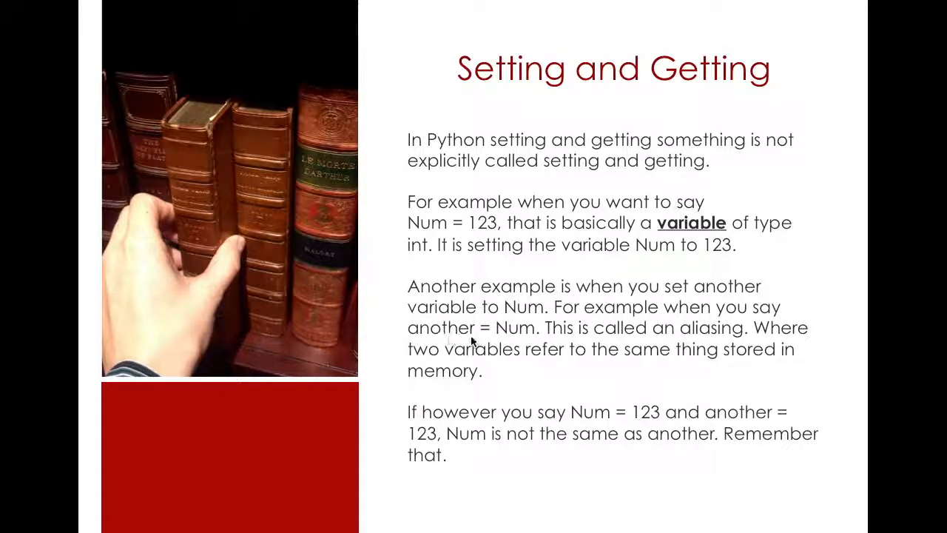
mouse_move(502, 337)
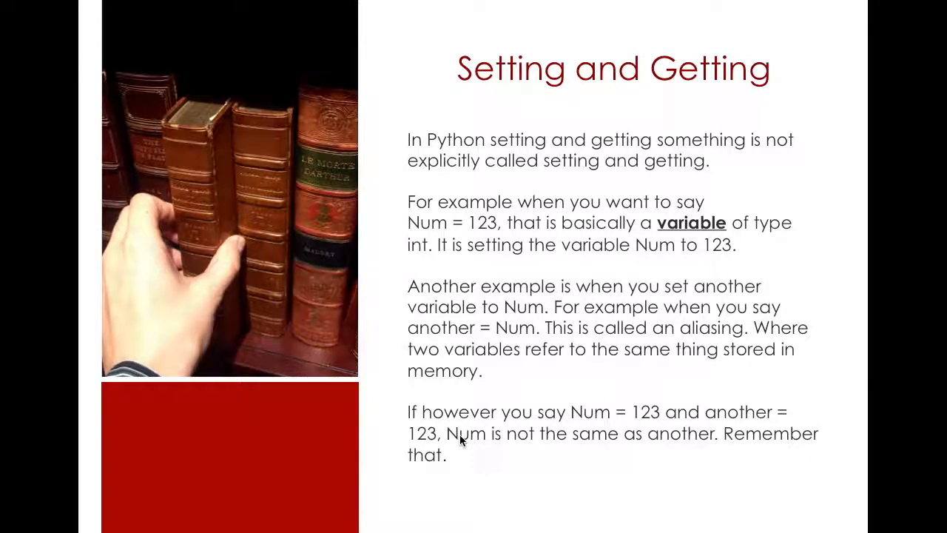
mouse_move(663, 406)
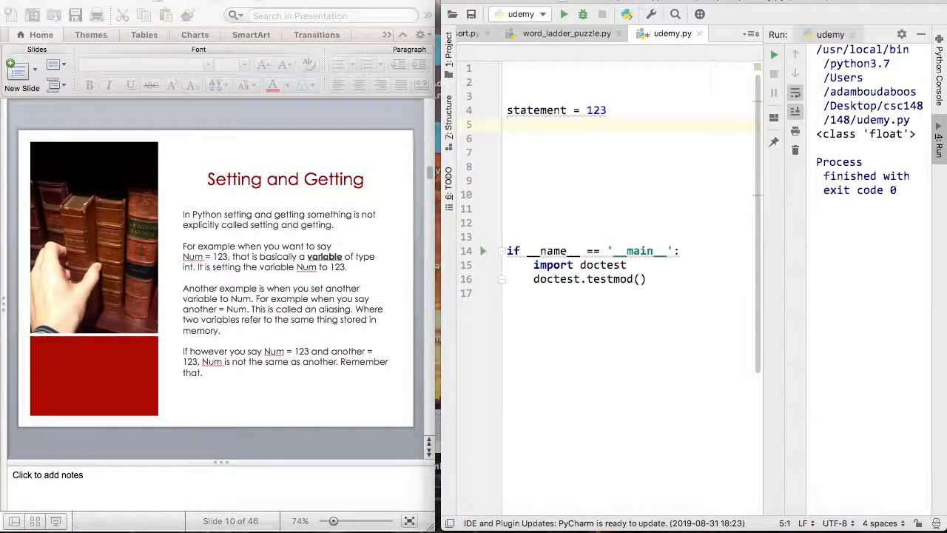
Add hello = statement on line 5, then replace statement with its own value 123
type("hello =")
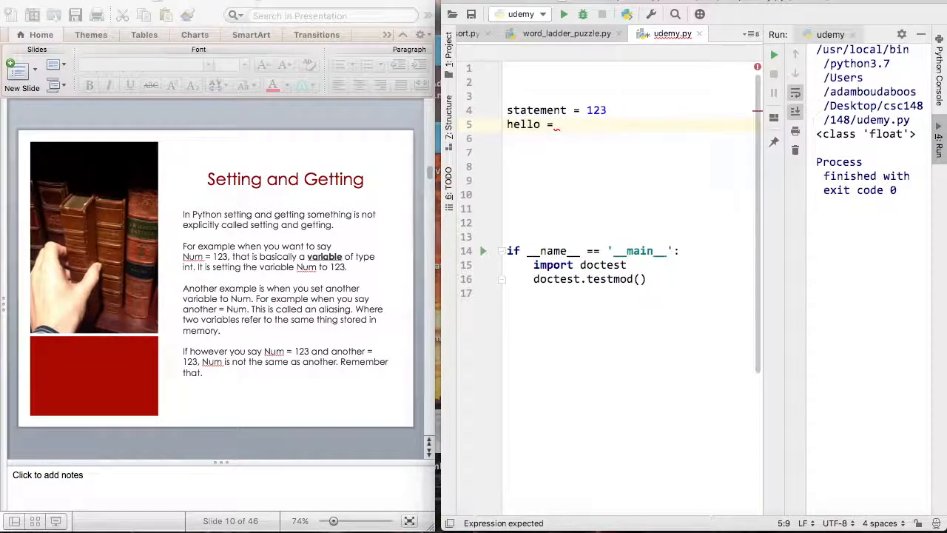
type("statement")
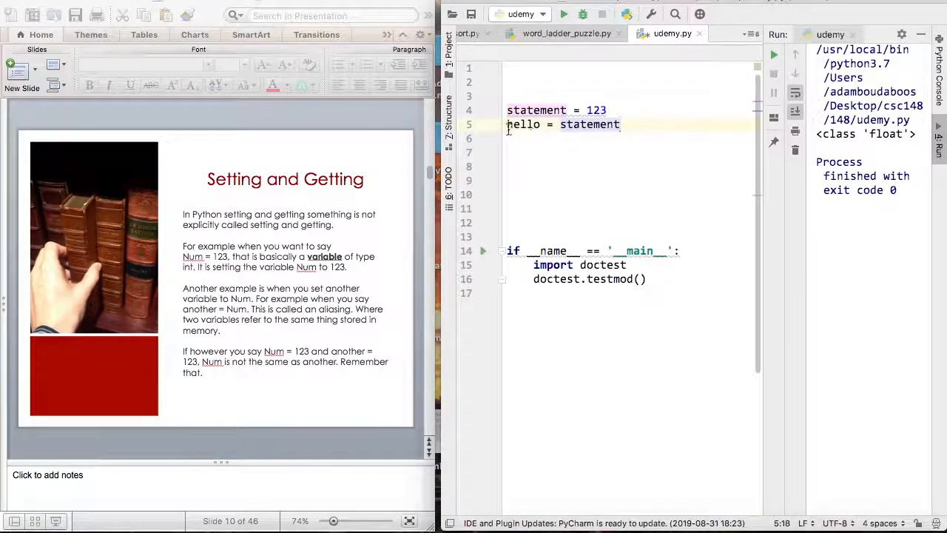
double_click(523, 124)
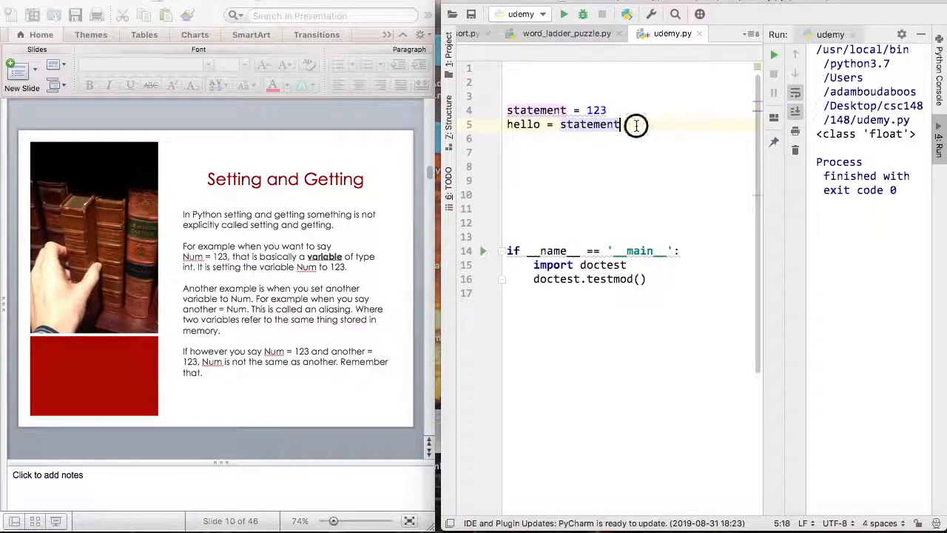
double_click(588, 124)
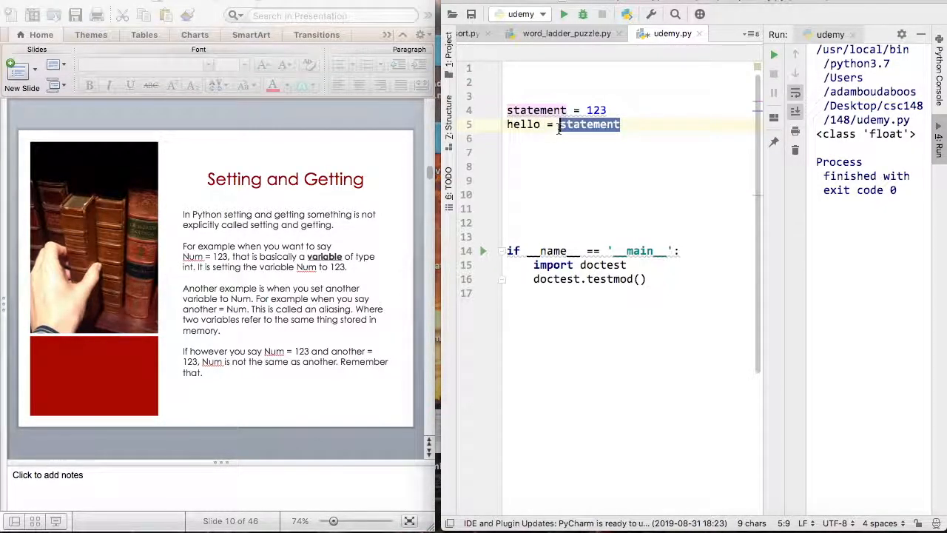
type("123")
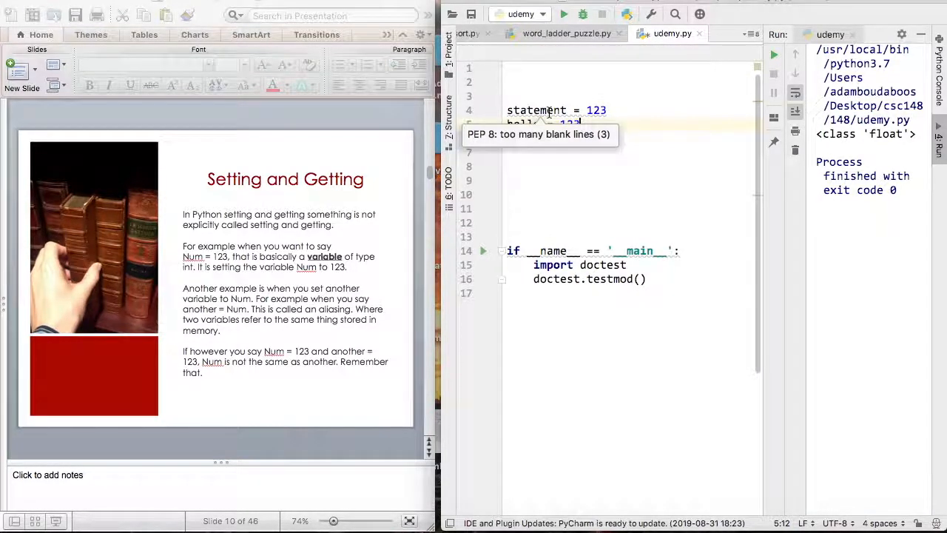
left_click(605, 110)
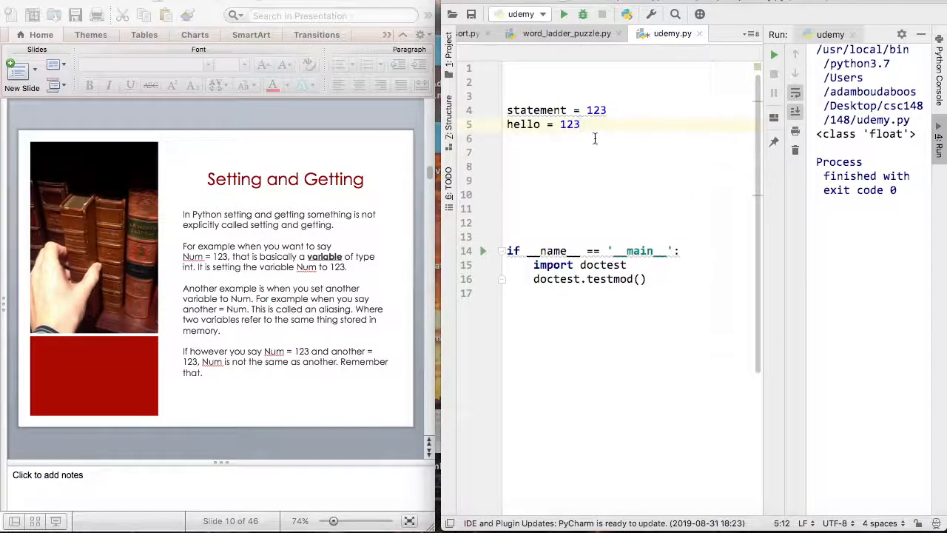
mouse_move(618, 195)
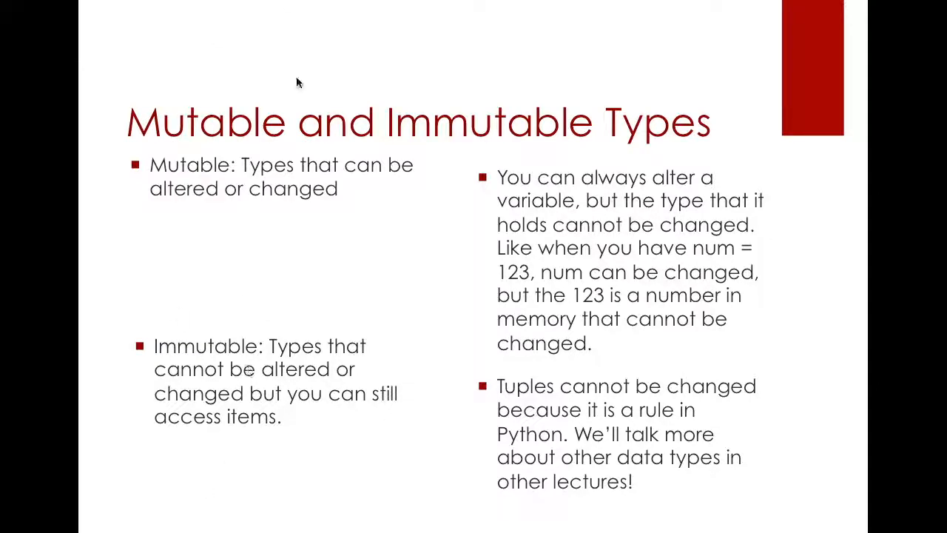
mouse_move(467, 136)
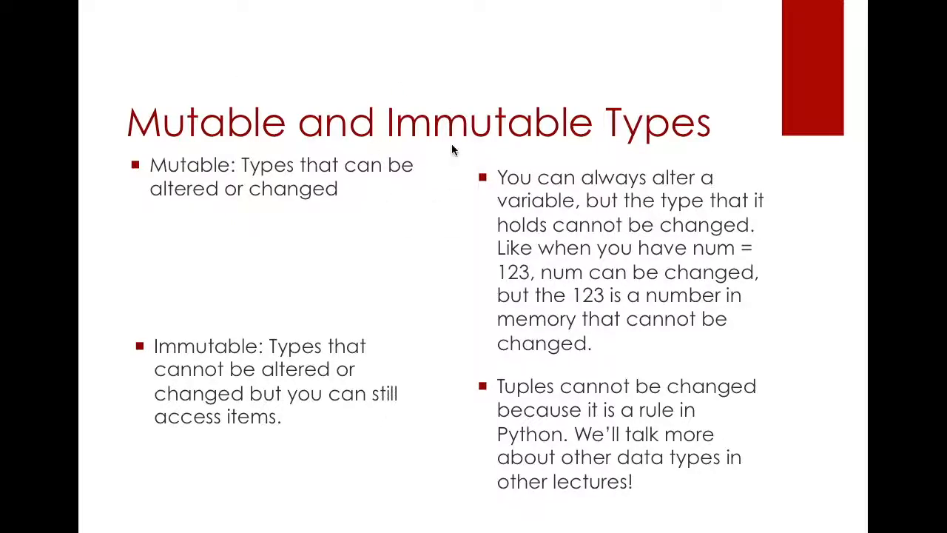
mouse_move(568, 171)
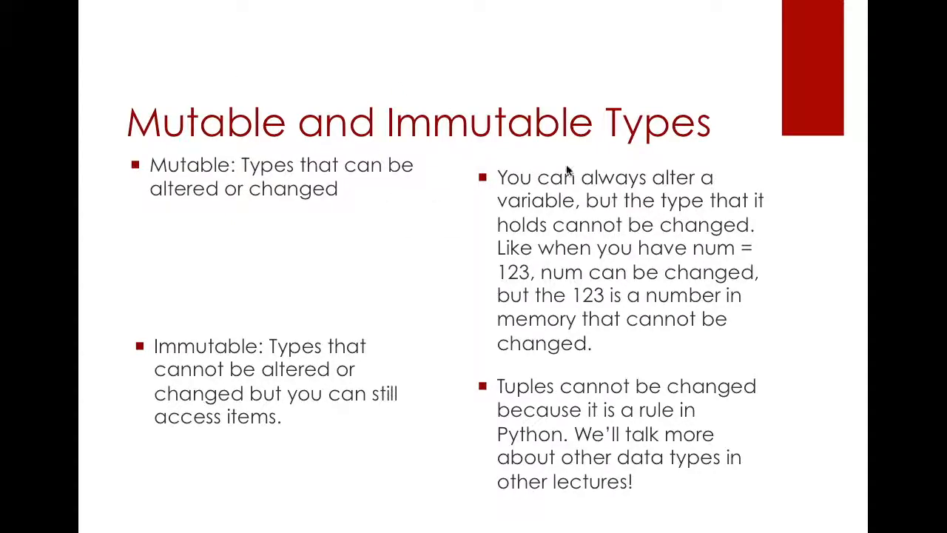
mouse_move(745, 179)
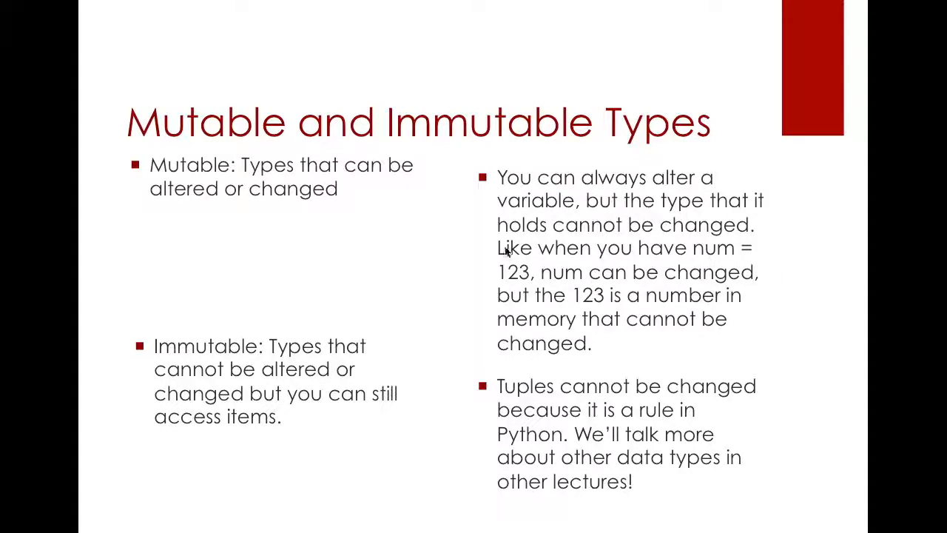
mouse_move(732, 265)
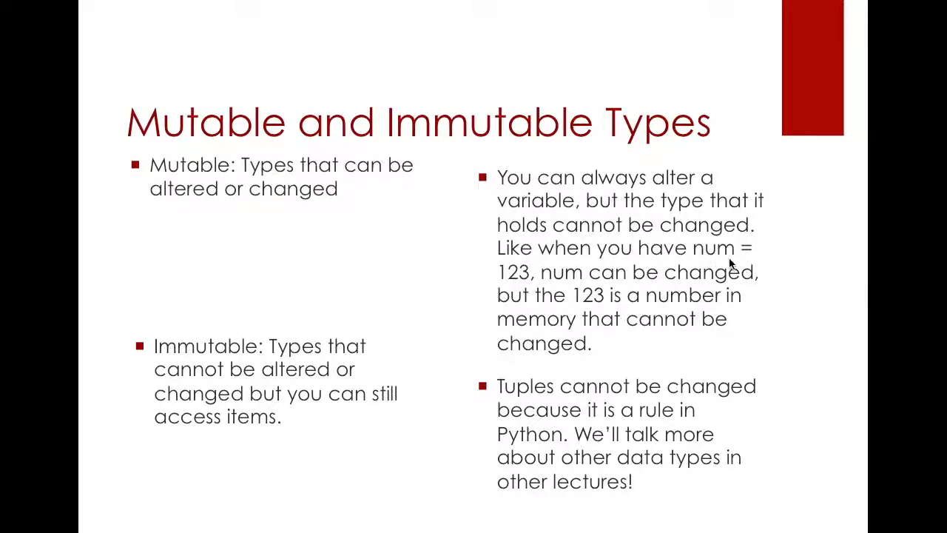
mouse_move(716, 259)
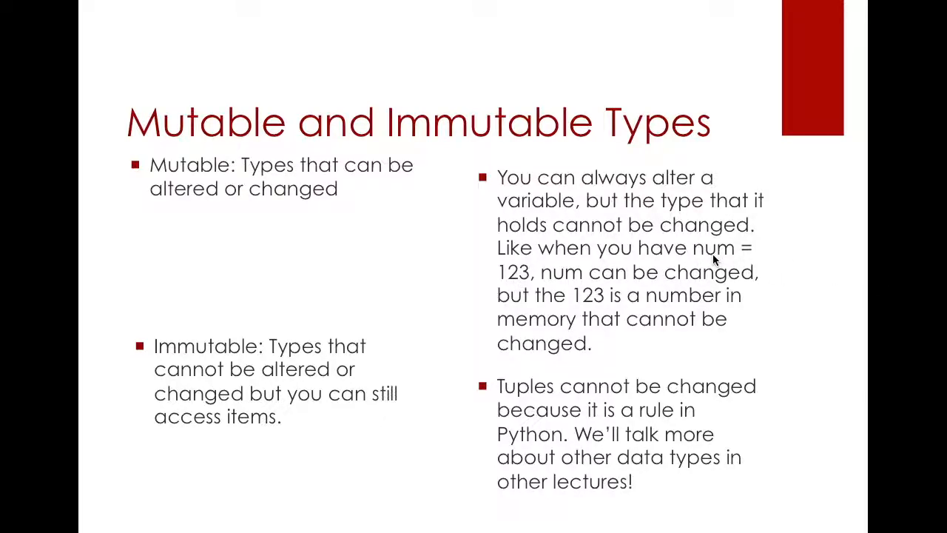
mouse_move(466, 258)
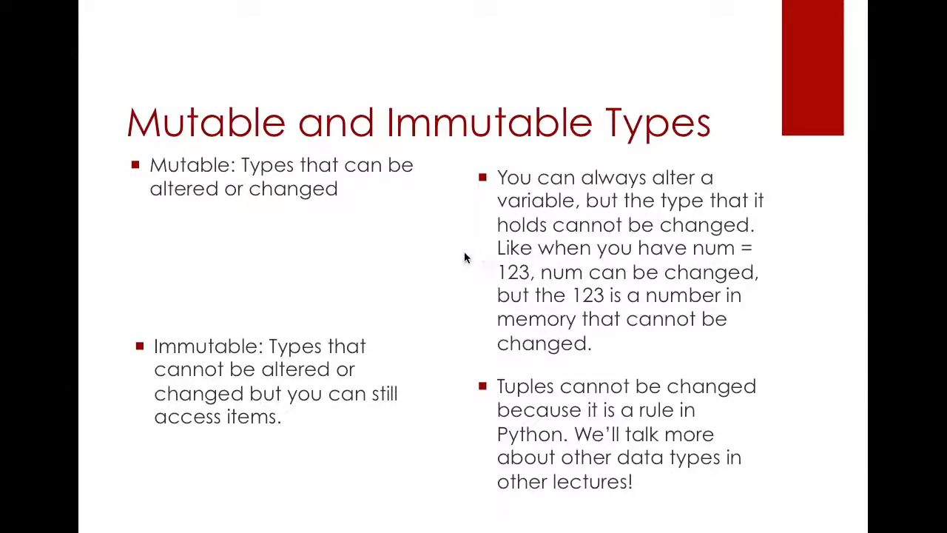
mouse_move(536, 267)
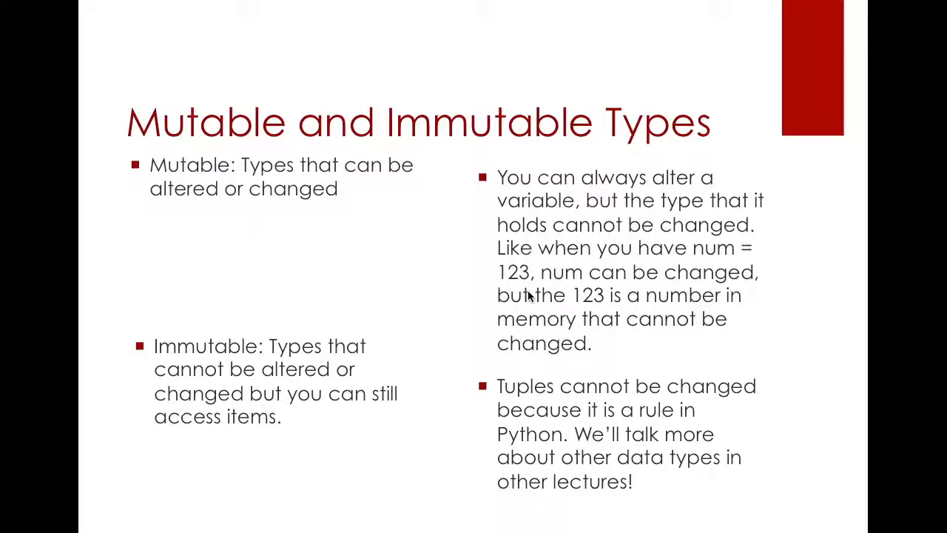
mouse_move(515, 392)
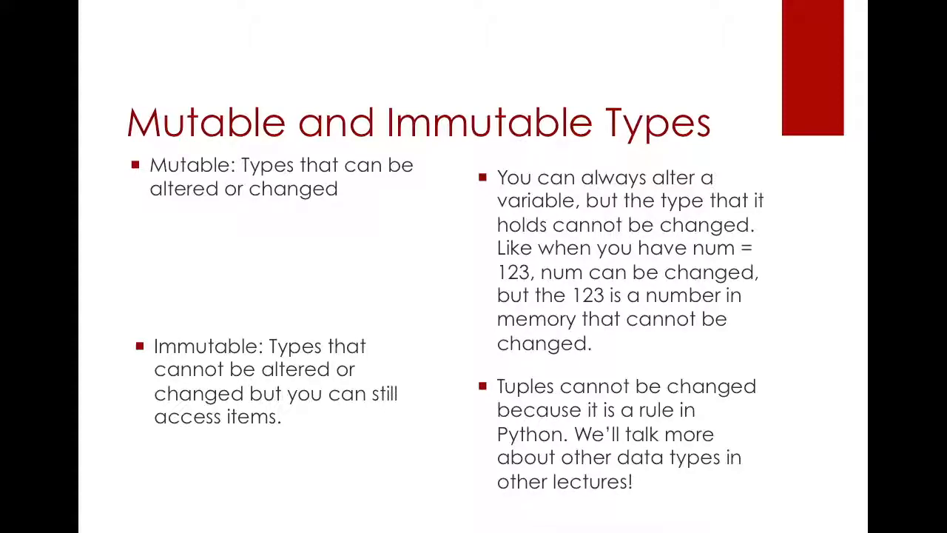
Advance from the Mutable and Immutable Types slide to the LISTS slide
key("Right")
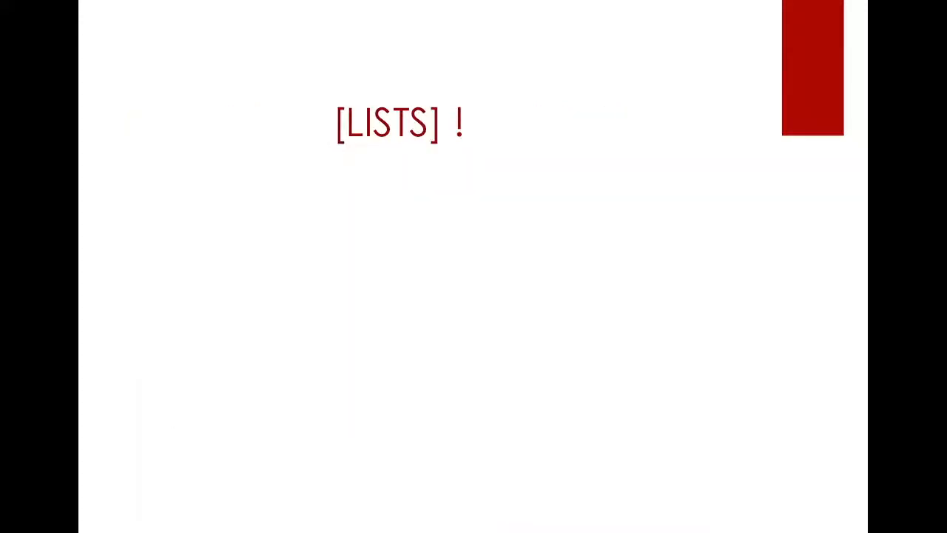